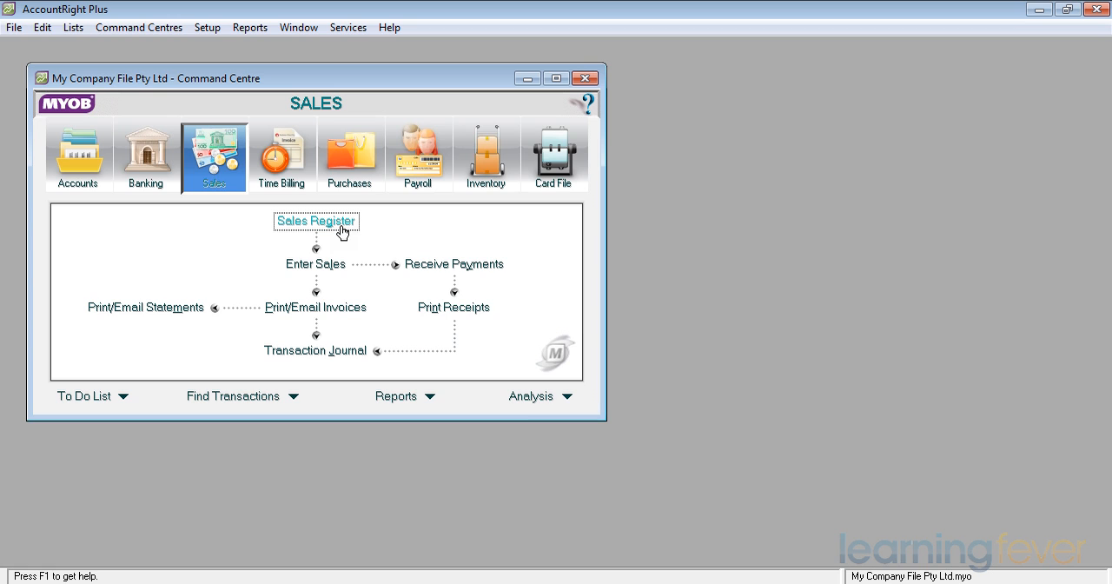
- Open the Sales Register from the Sales Command Centre
left_click(315, 220)
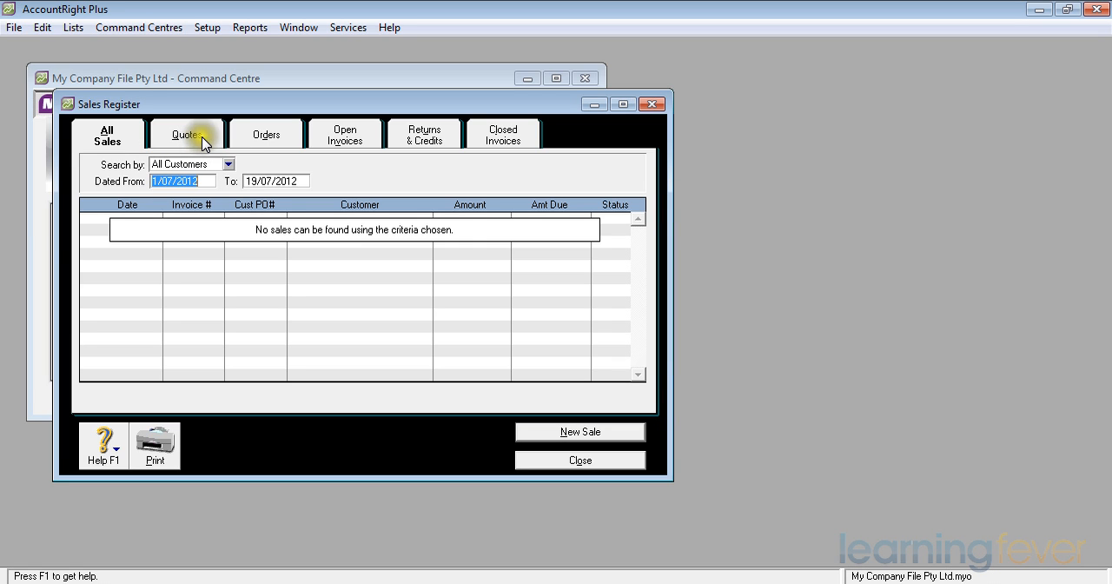
mouse_move(201, 139)
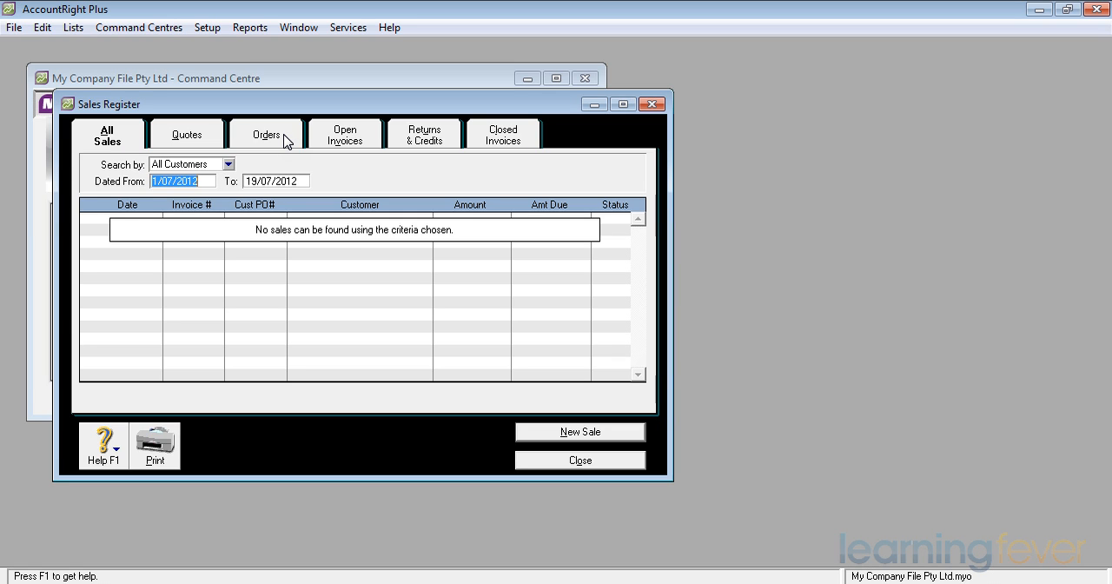
mouse_move(369, 142)
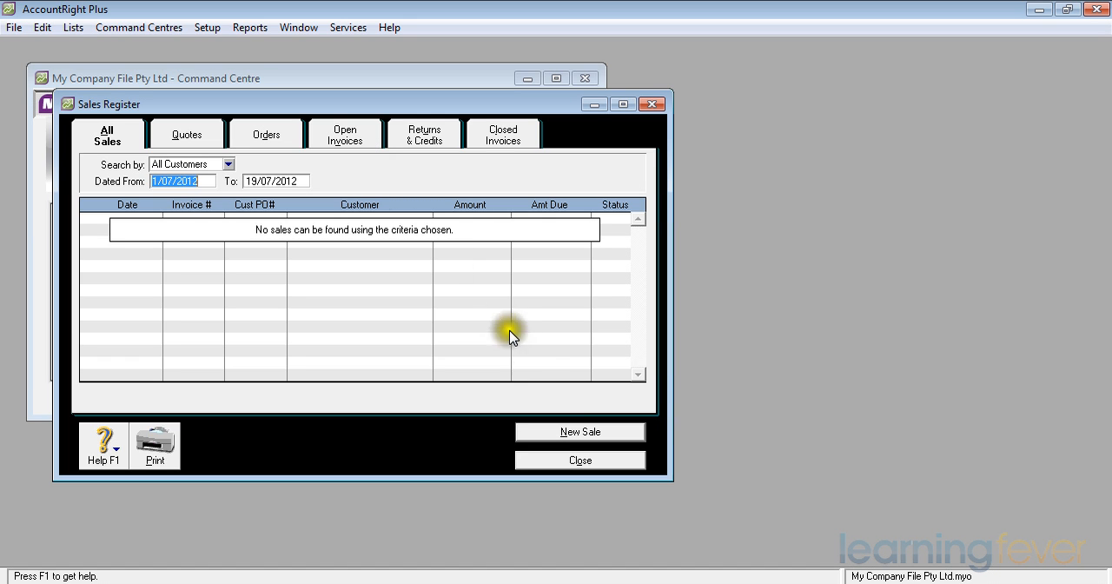
mouse_move(552, 432)
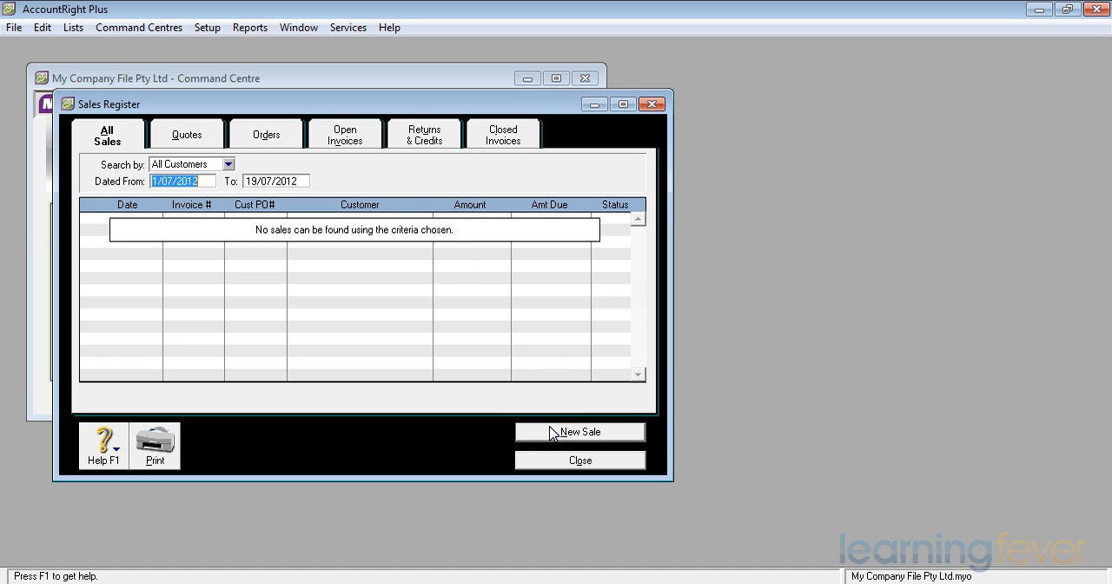
- Start a new service sale and bring up the invoice layout chooser
left_click(579, 432)
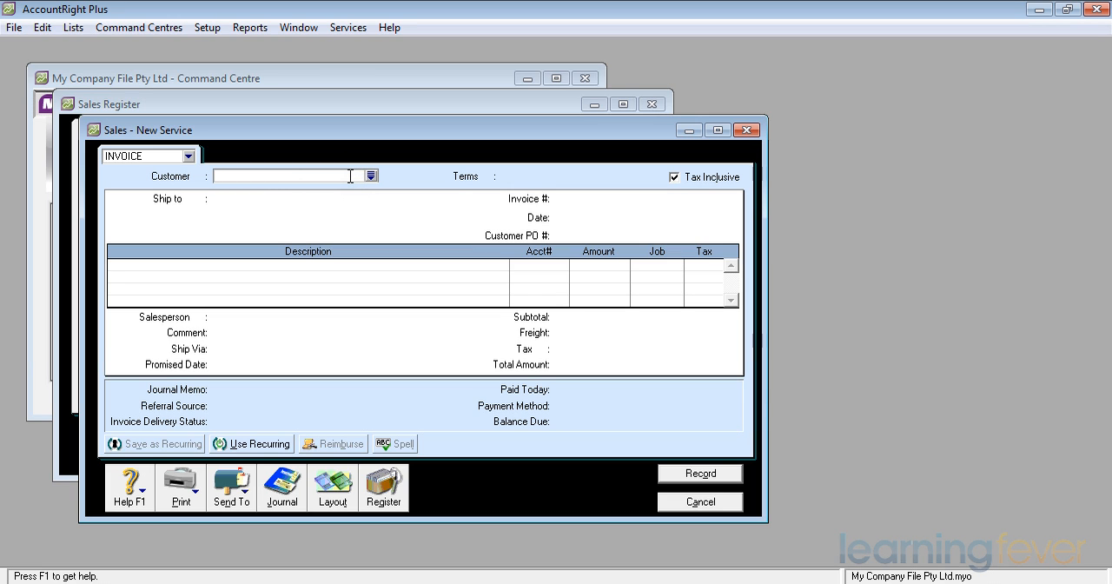
mouse_move(357, 244)
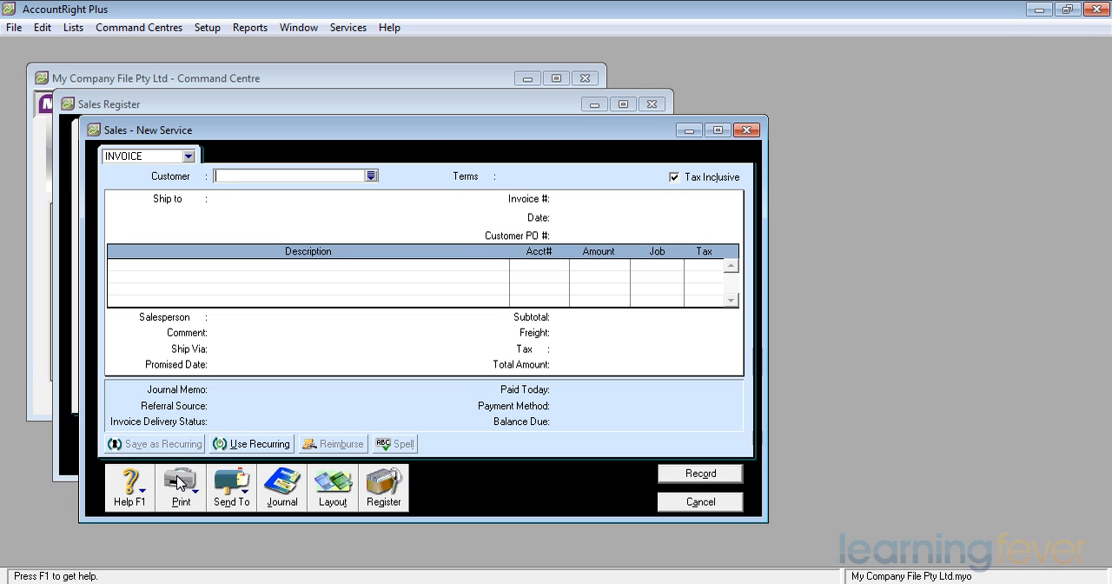
mouse_move(241, 484)
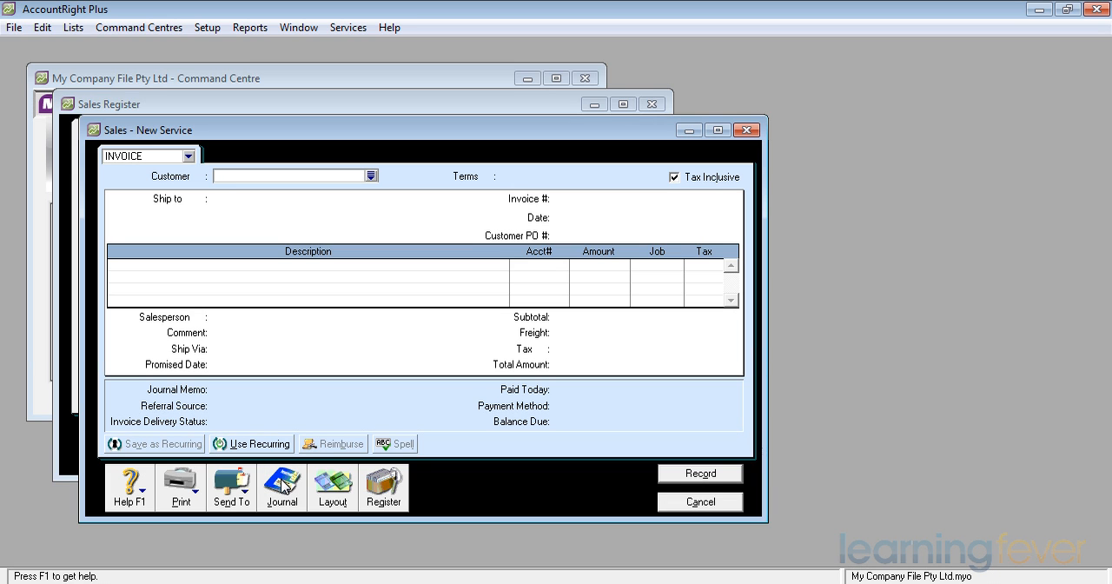
mouse_move(314, 485)
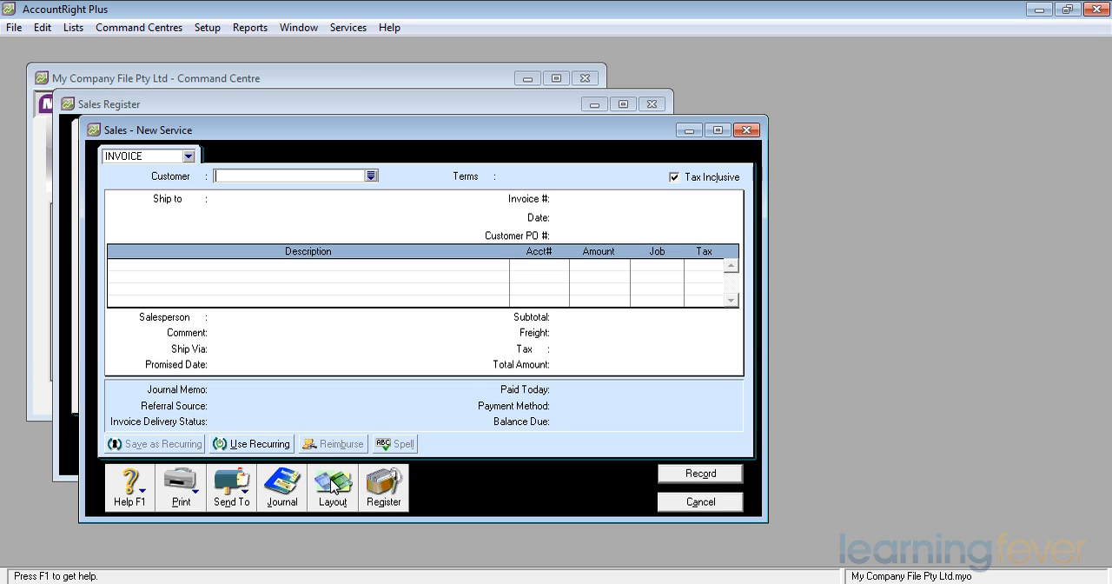
left_click(332, 487)
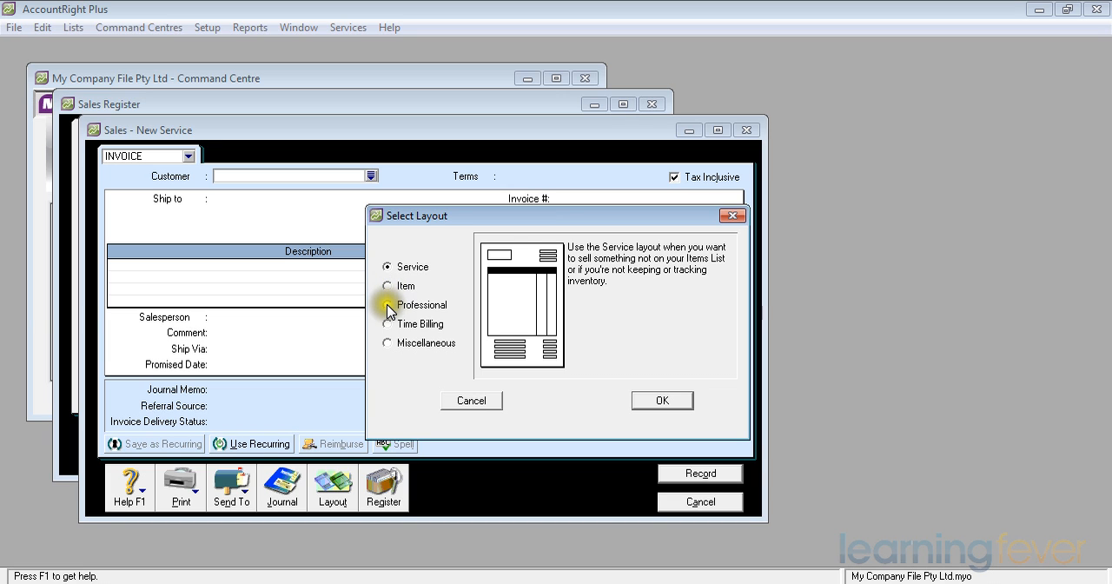
left_click(386, 305)
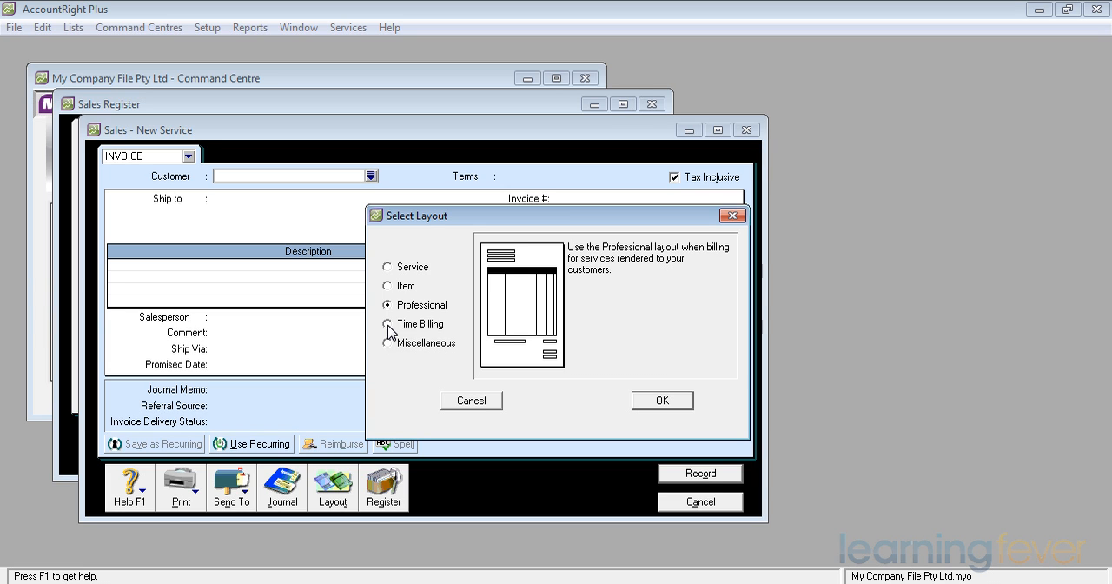
mouse_move(389, 347)
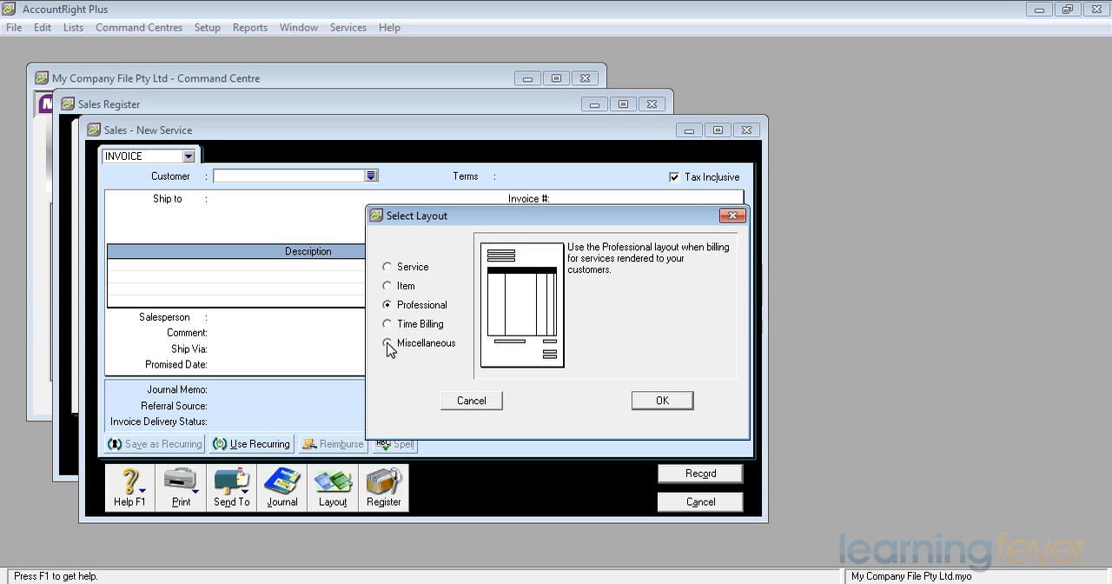
left_click(387, 266)
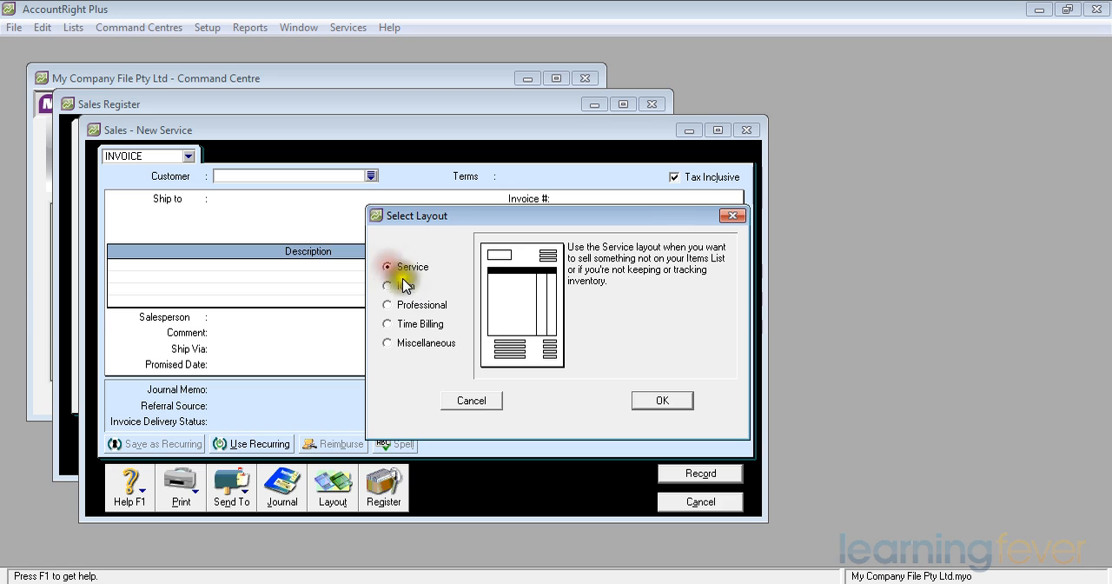
- Keep the Service layout and place the cursor in the empty Customer field
left_click(661, 400)
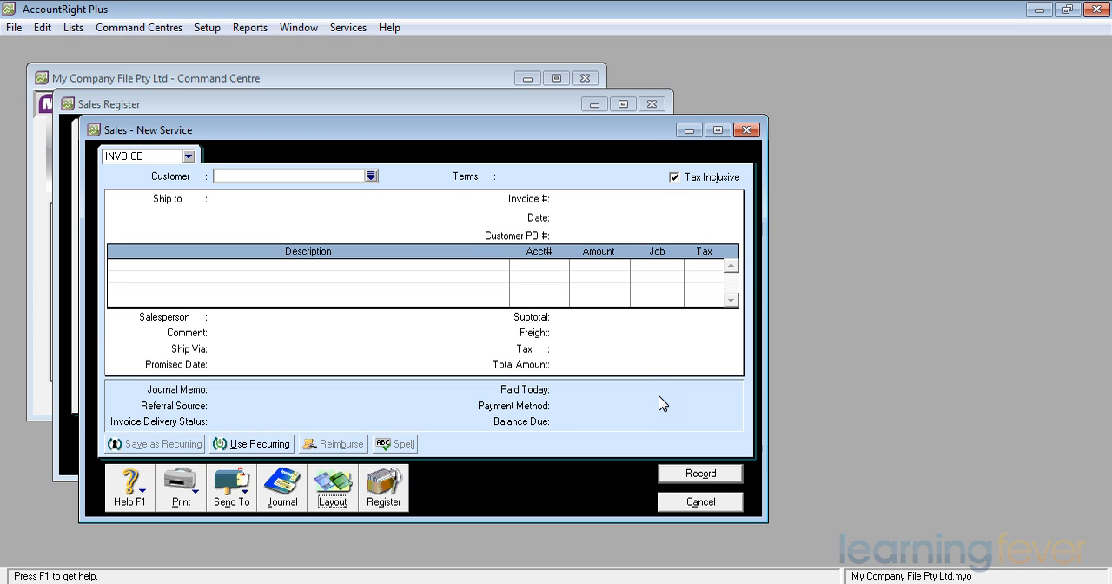
mouse_move(383, 479)
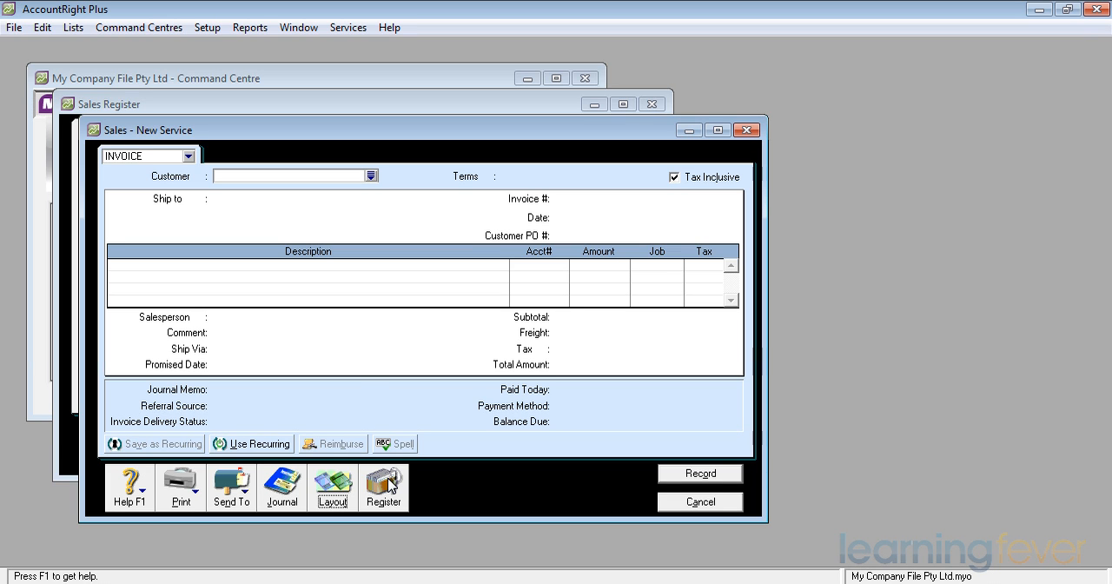
left_click(225, 175)
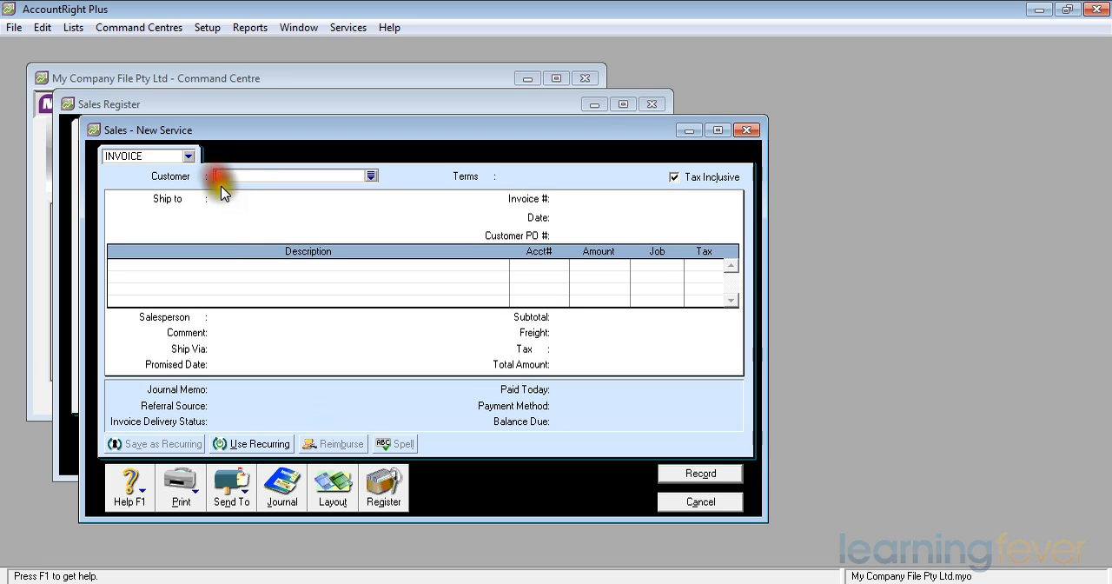
- Set the invoice customer to Cash Sales by searching 'Cash'
type("Cash Sales")
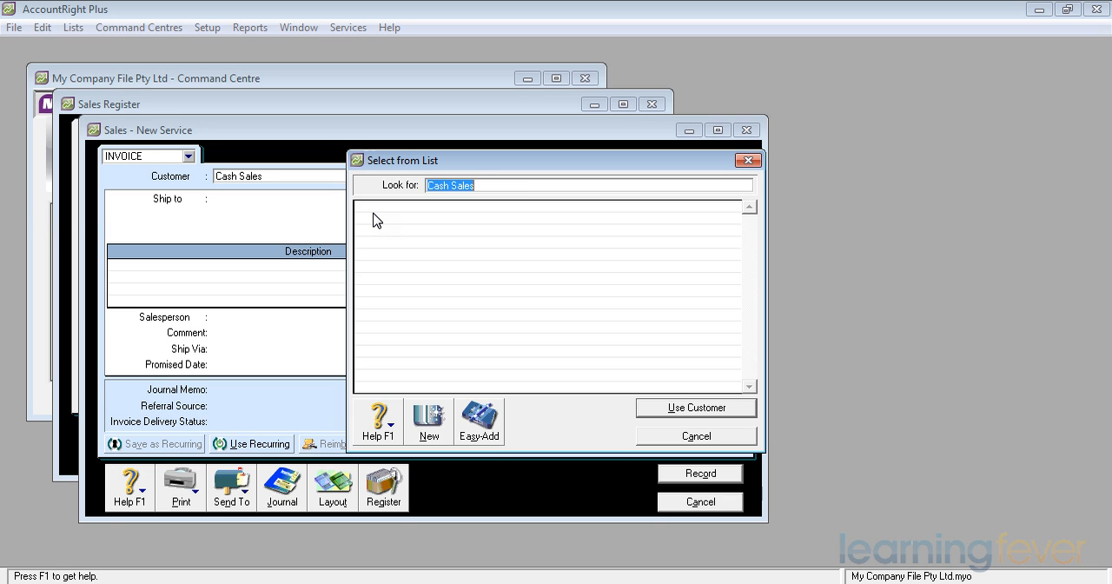
left_click(694, 406)
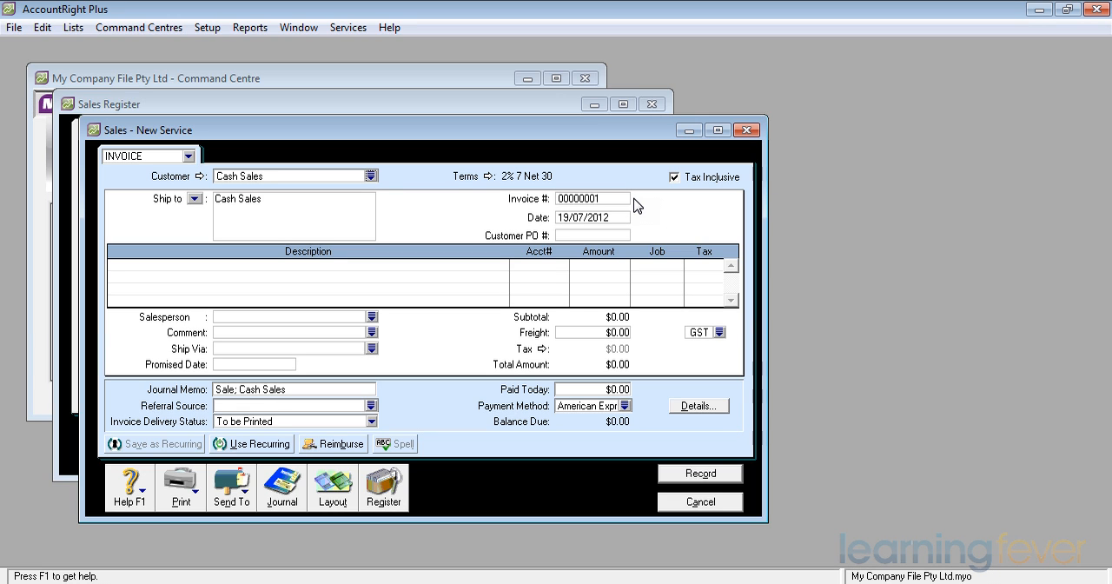
mouse_move(638, 216)
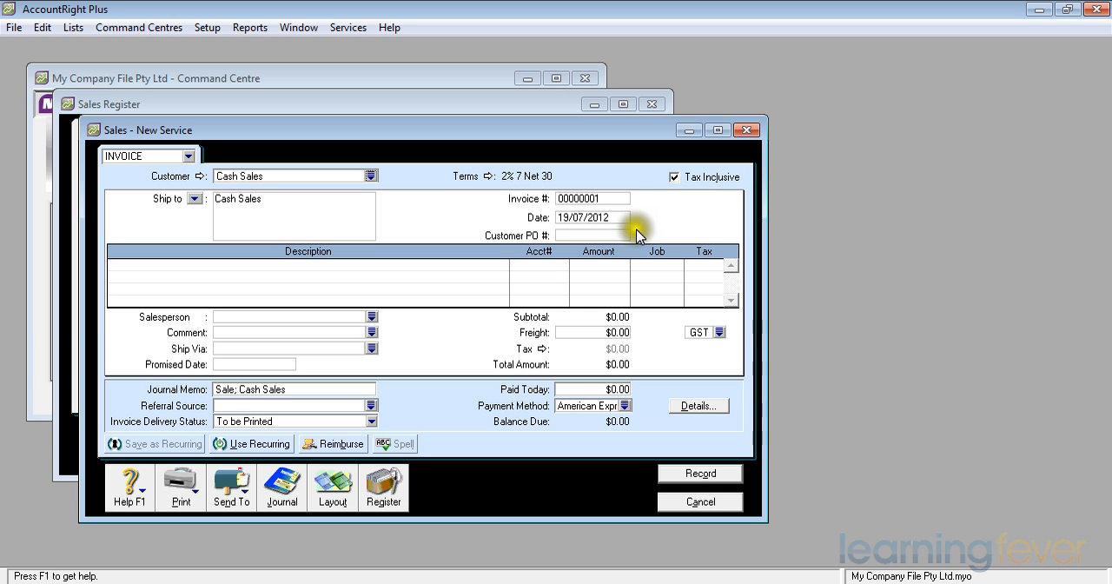
mouse_move(638, 236)
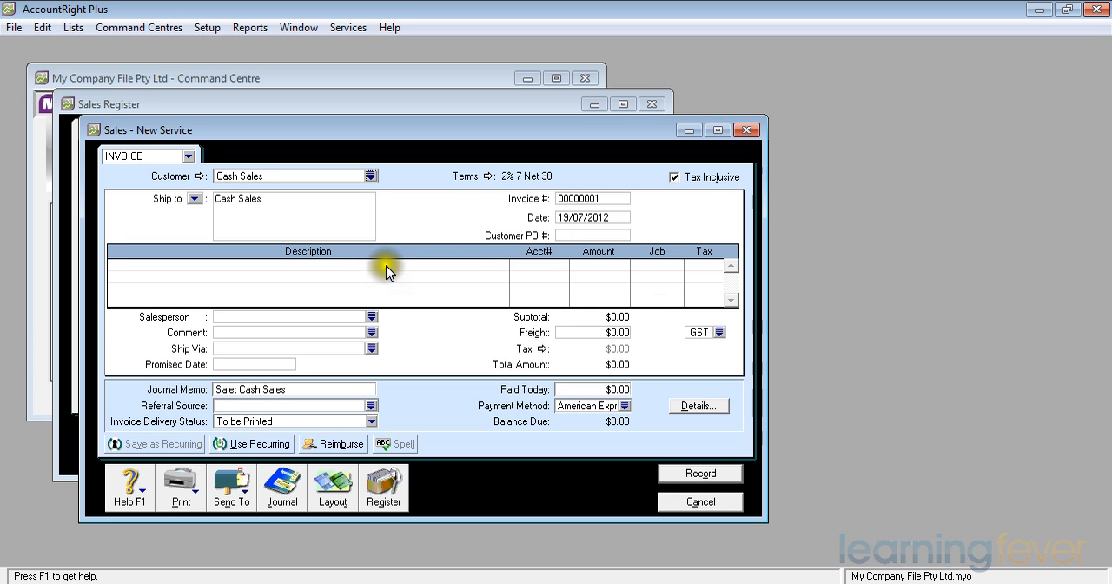
- Enter 'Services Rendered' as the first line's description
left_click(389, 273)
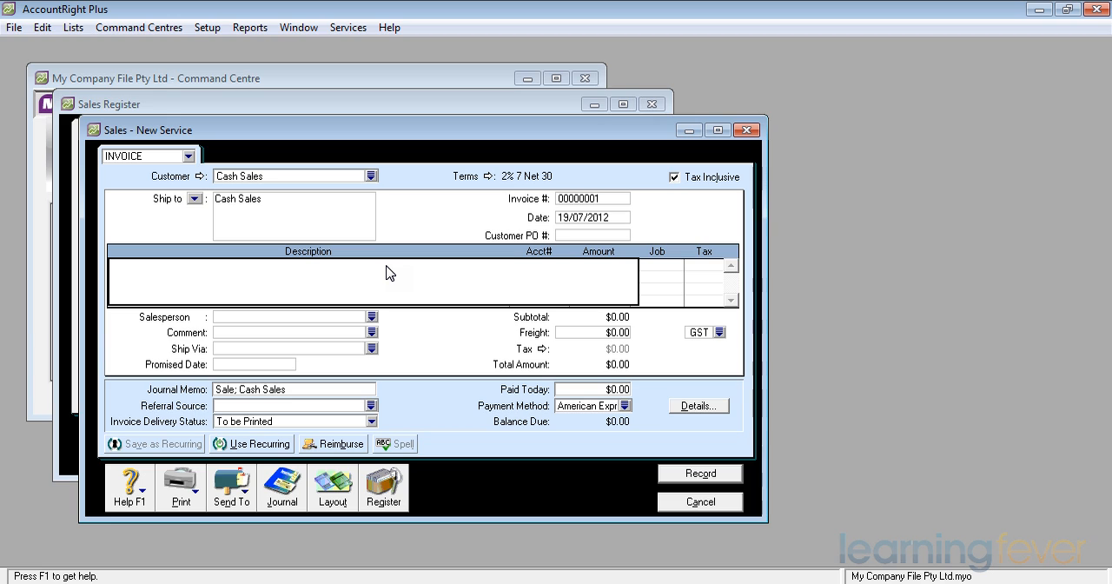
type("Services Rend")
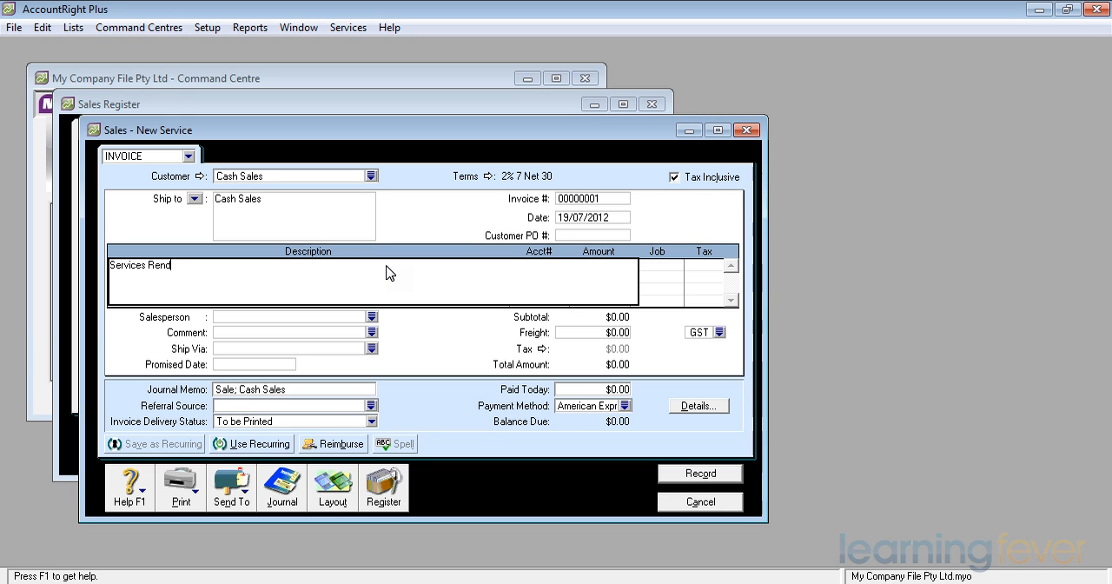
type("ered")
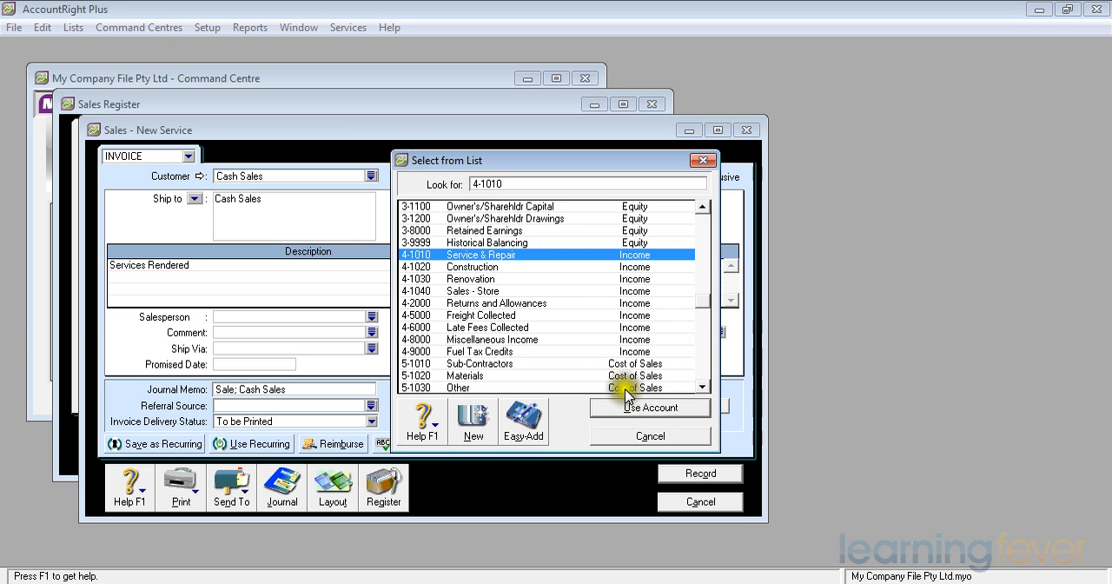
- Assign account 4-1010 Service & Repair to the Services Rendered line
left_click(650, 406)
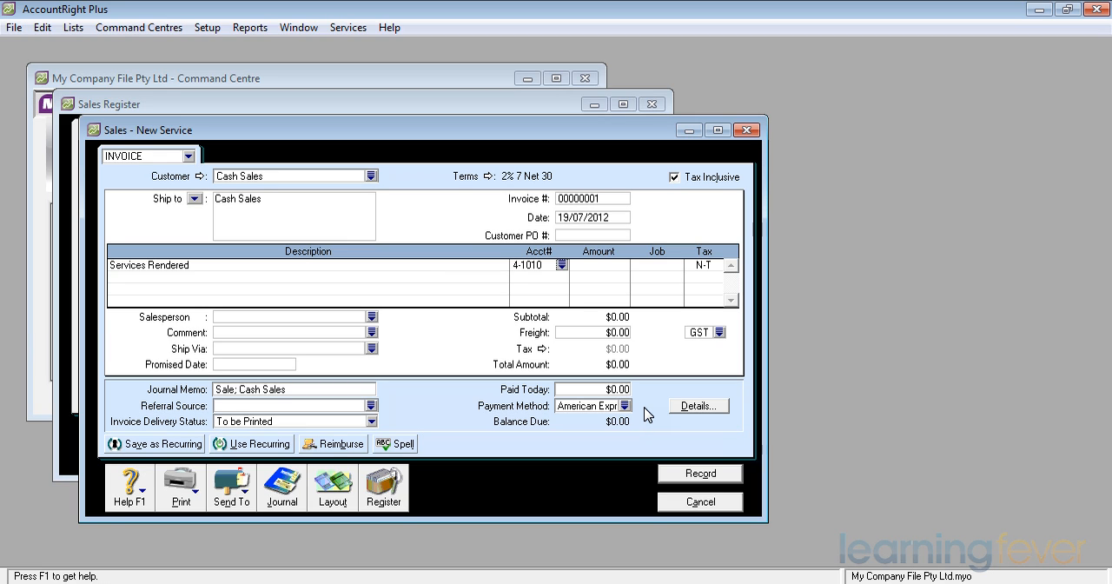
- Set the line amount to $100.00 and change its tax code from N-T to GST
left_click(599, 265)
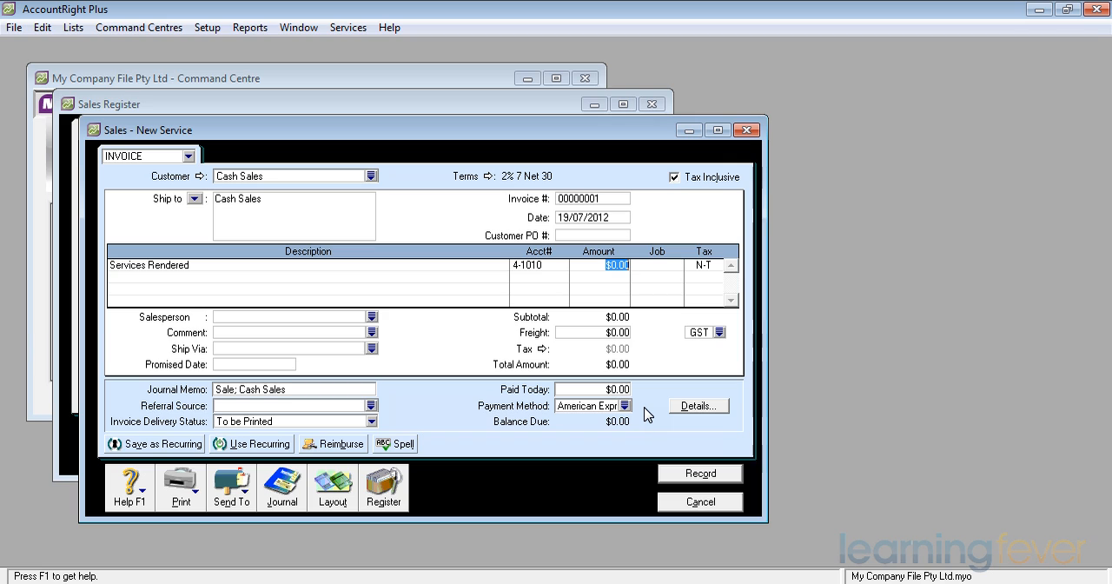
type("100")
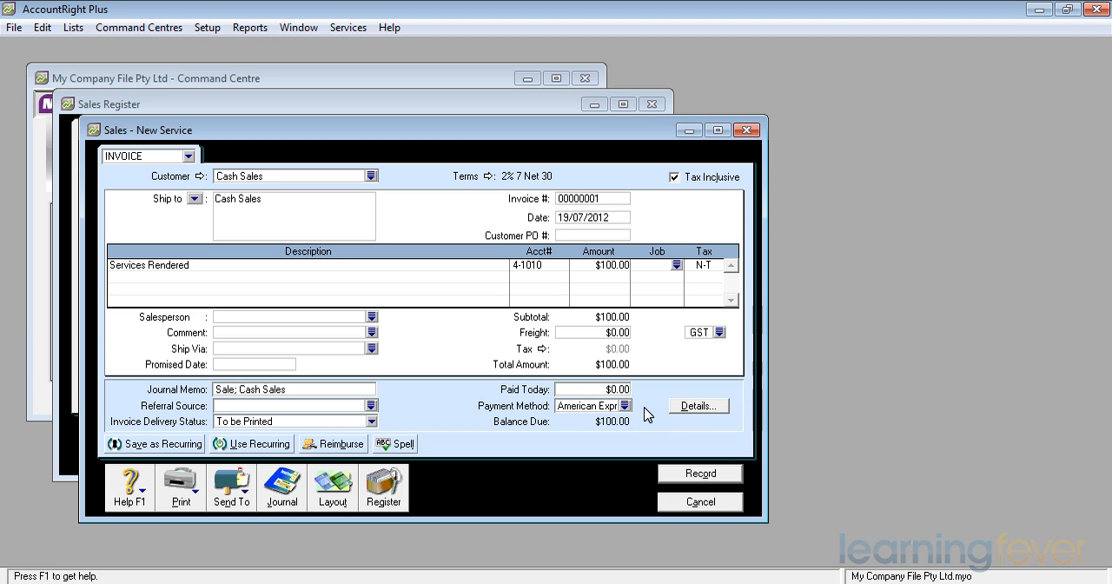
left_click(695, 264)
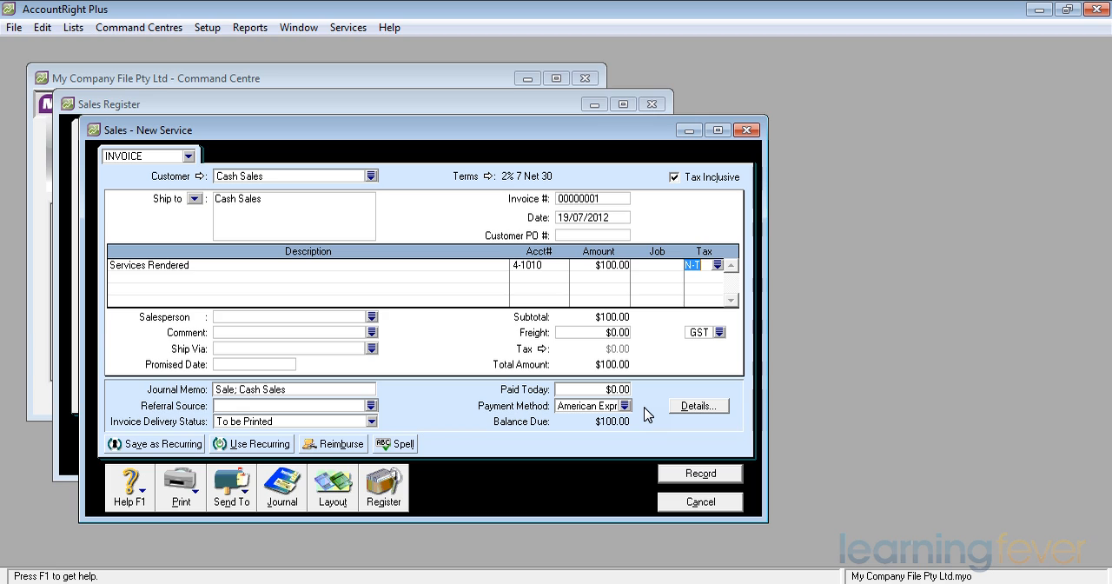
left_click(715, 264)
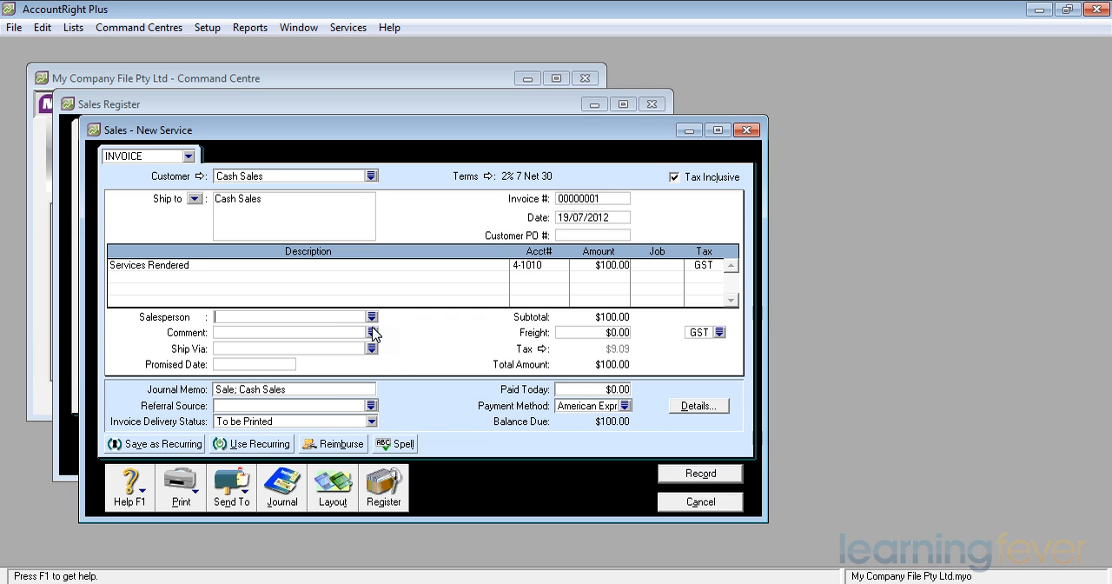
left_click(372, 333)
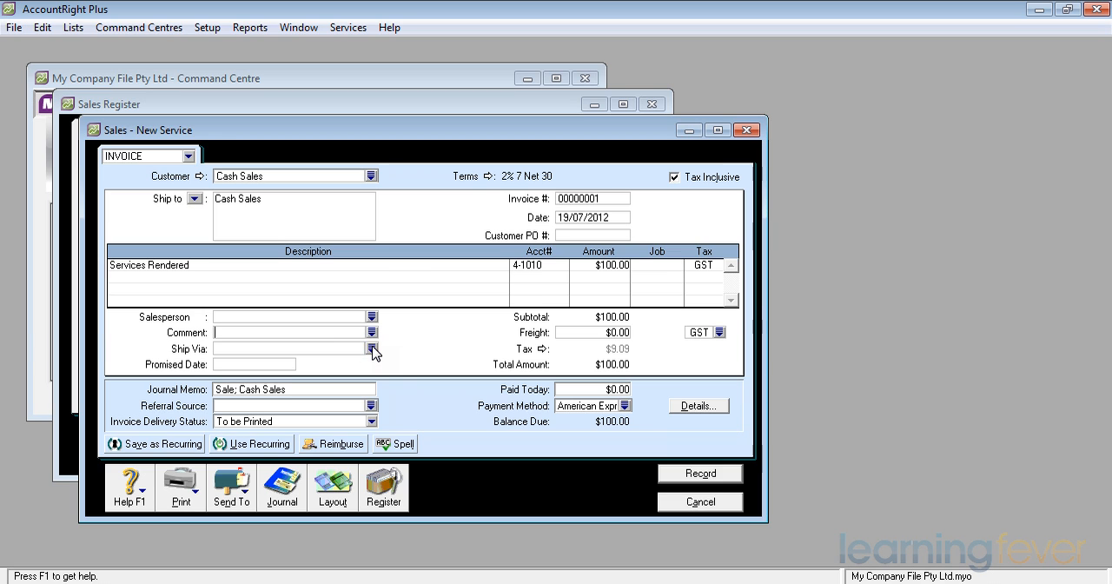
left_click(373, 347)
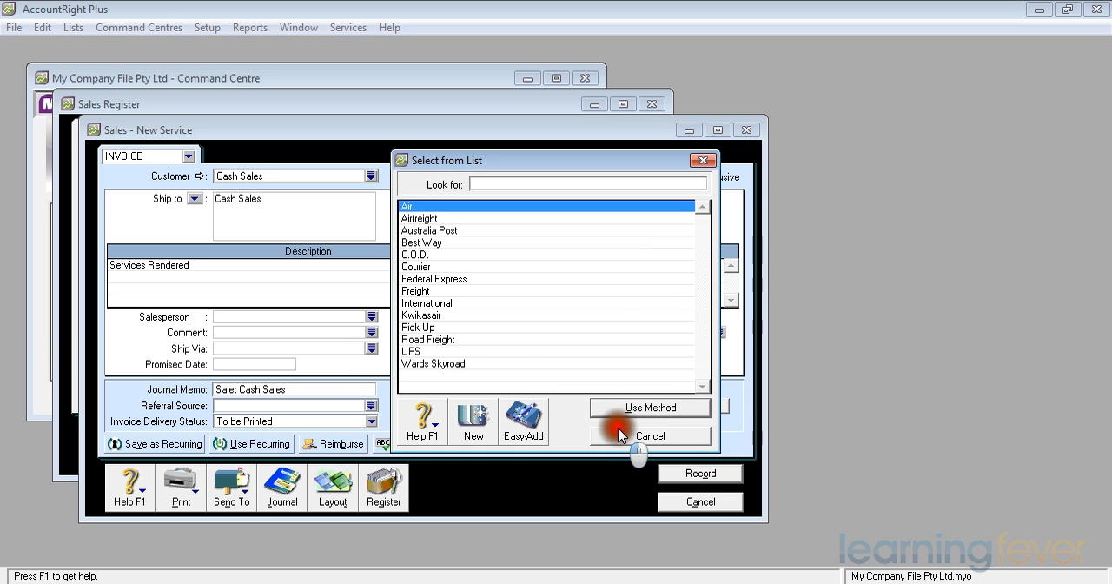
left_click(649, 435)
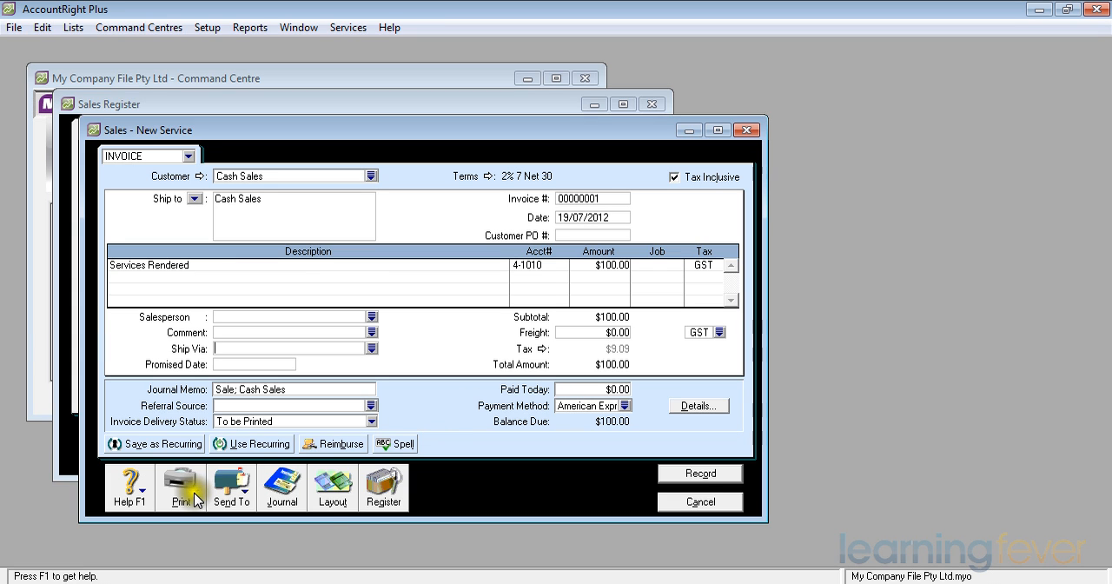
- Record the $100 Cash Sales invoice and list other invoice forms for printing
left_click(180, 486)
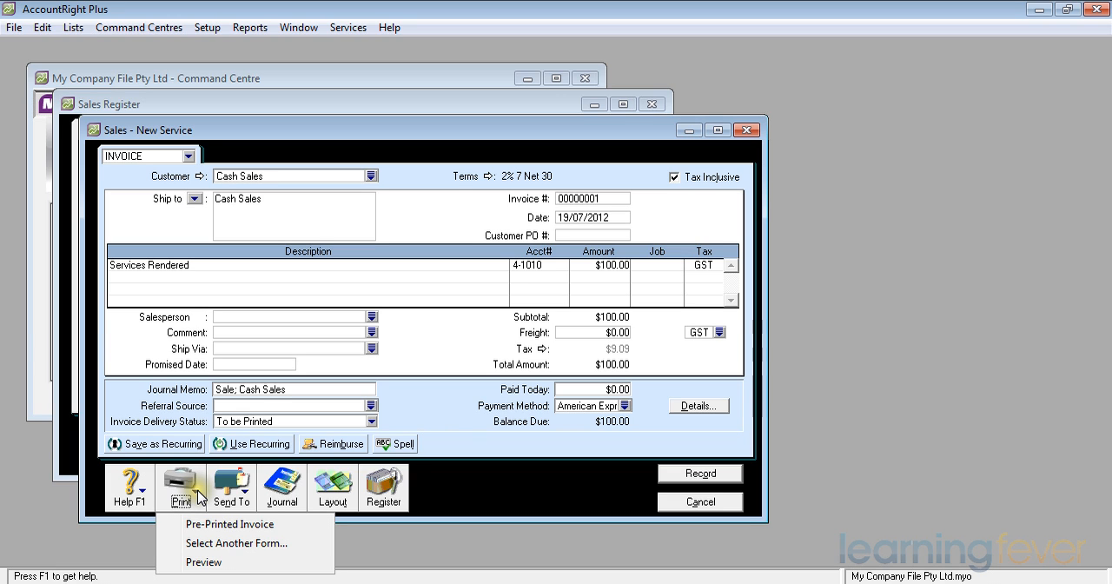
mouse_move(208, 542)
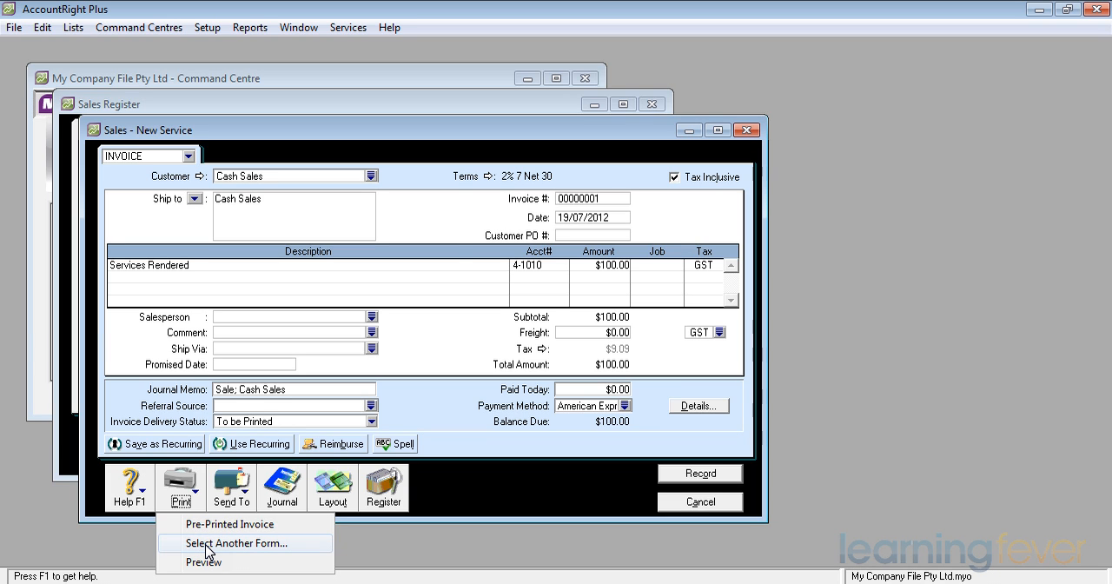
left_click(237, 542)
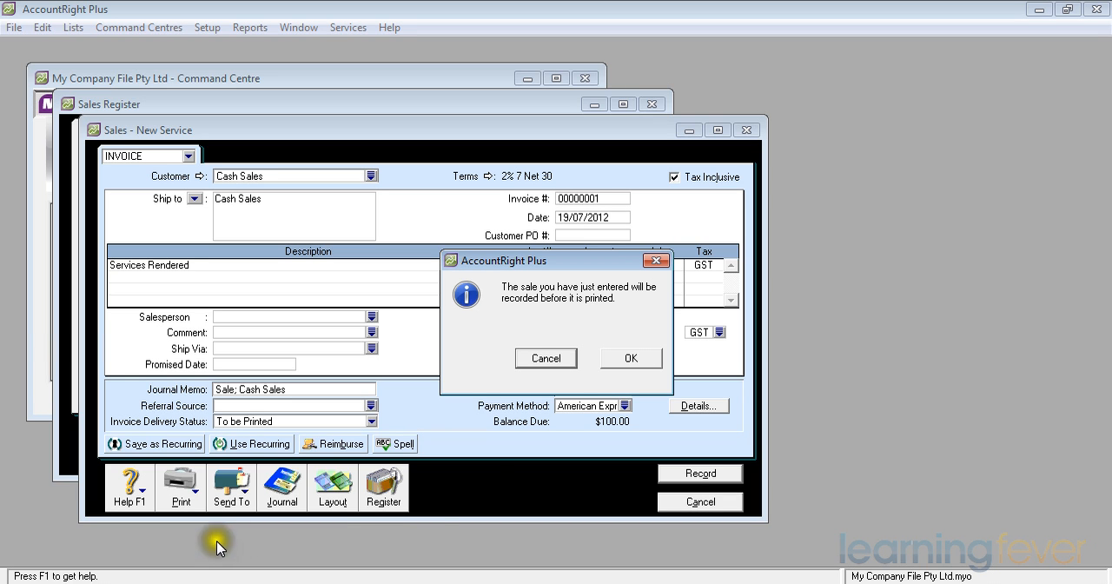
left_click(631, 358)
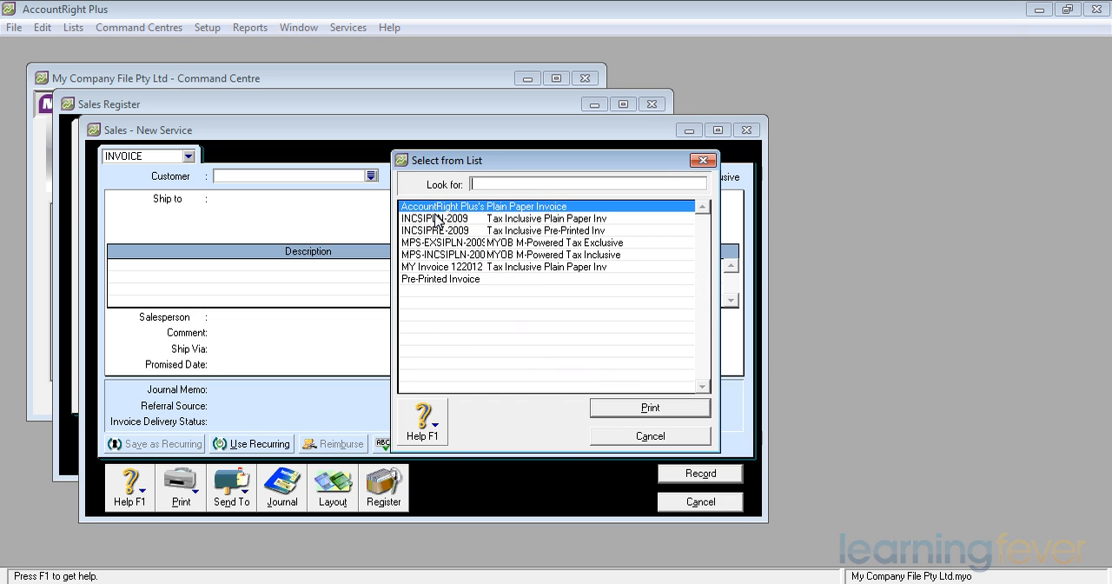
- Print the invoice using the INCSIPLN-2009 Tax Inclusive Plain Paper form
type("INCSIPLN-2009")
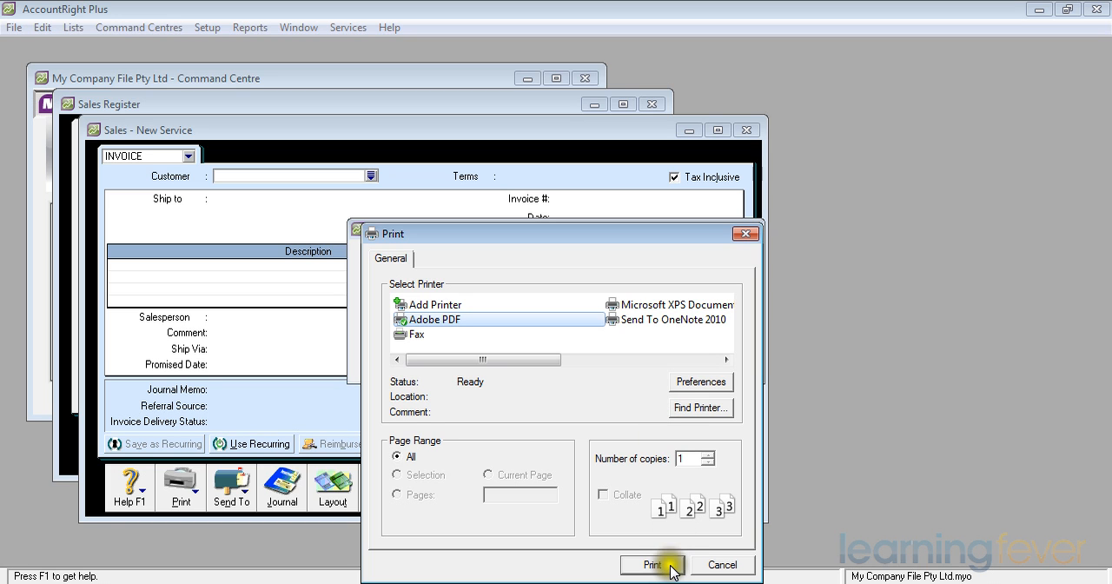
left_click(650, 563)
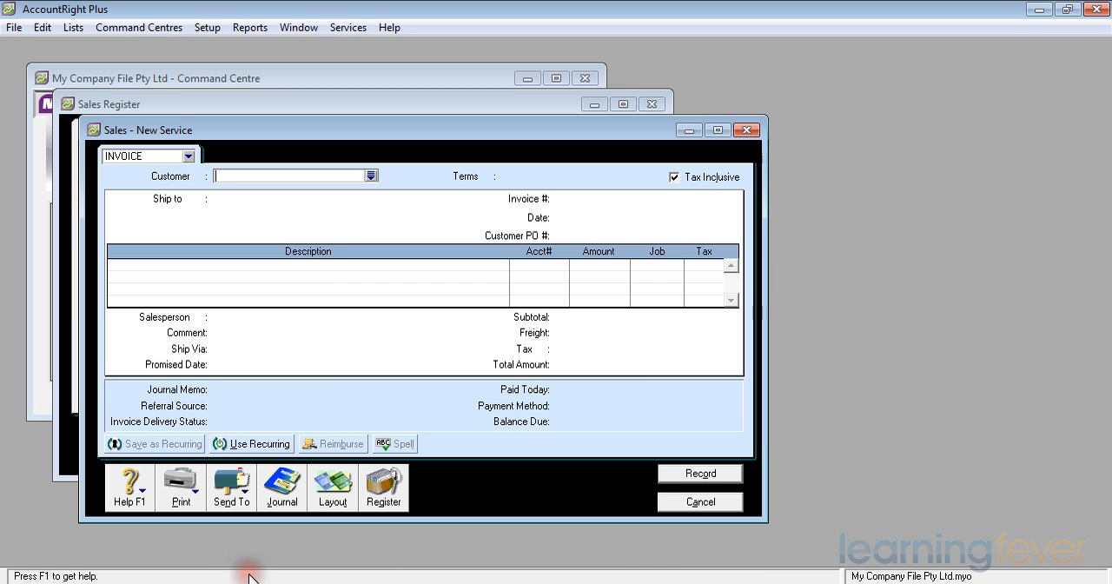